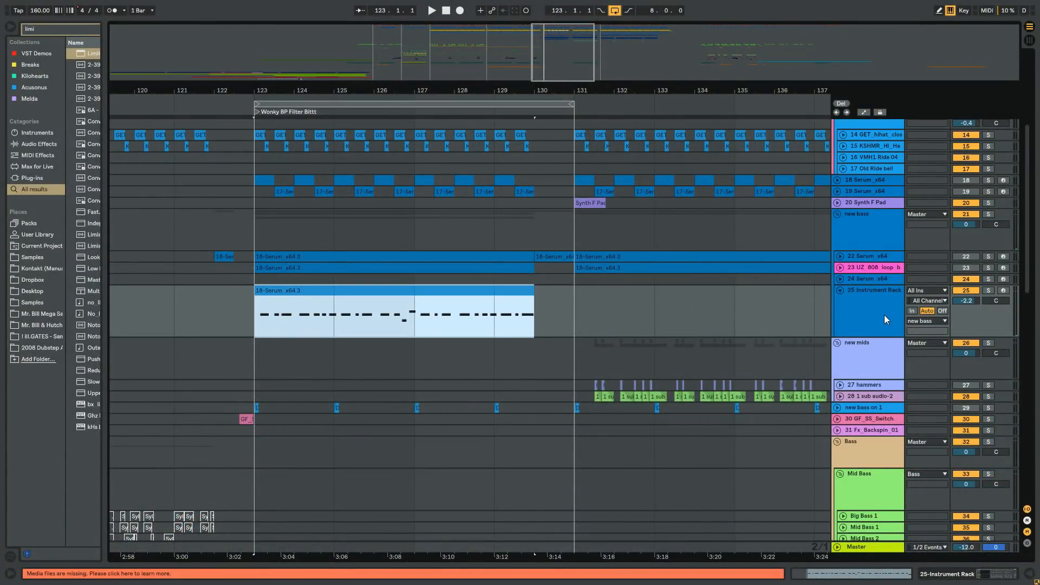
Audition the bass with Drum Buss bypassed and re-enabled, then dismiss the Pro-Q 2 window
{"action": "left_click", "coordinate": [432, 10]}
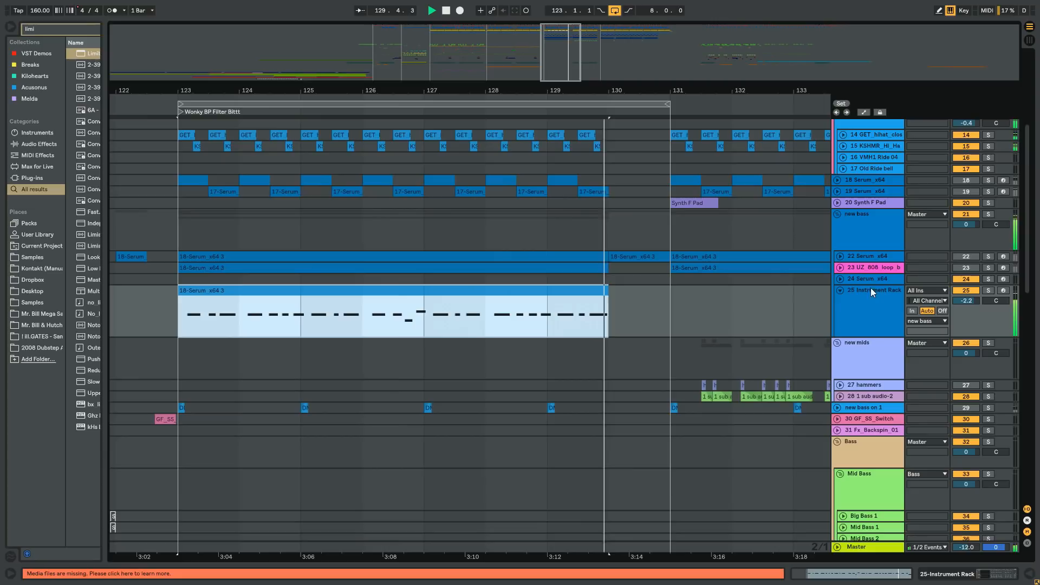
{"action": "left_click", "coordinate": [562, 287]}
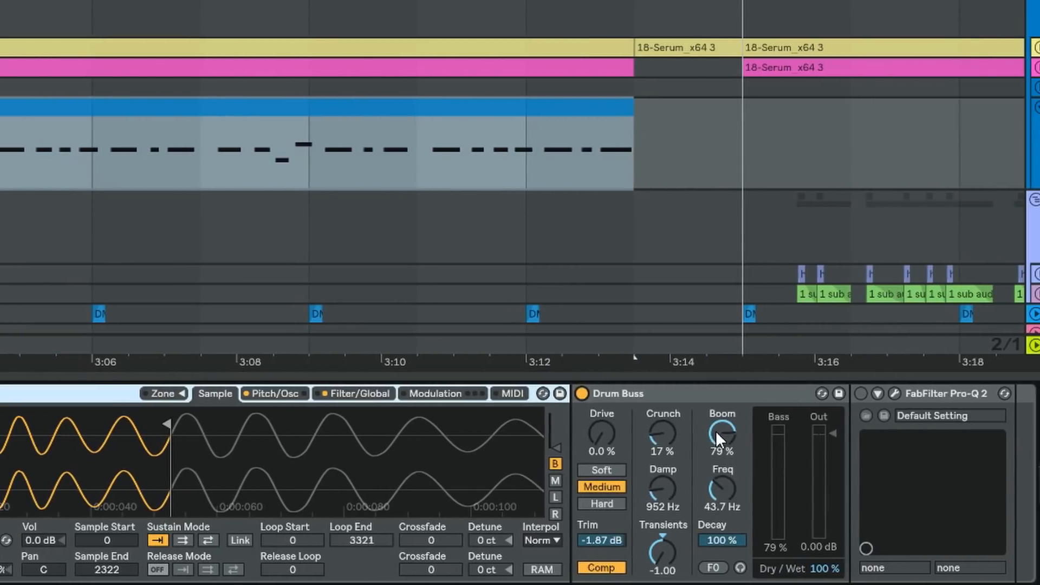
{"action": "mouse_move", "coordinate": [737, 454]}
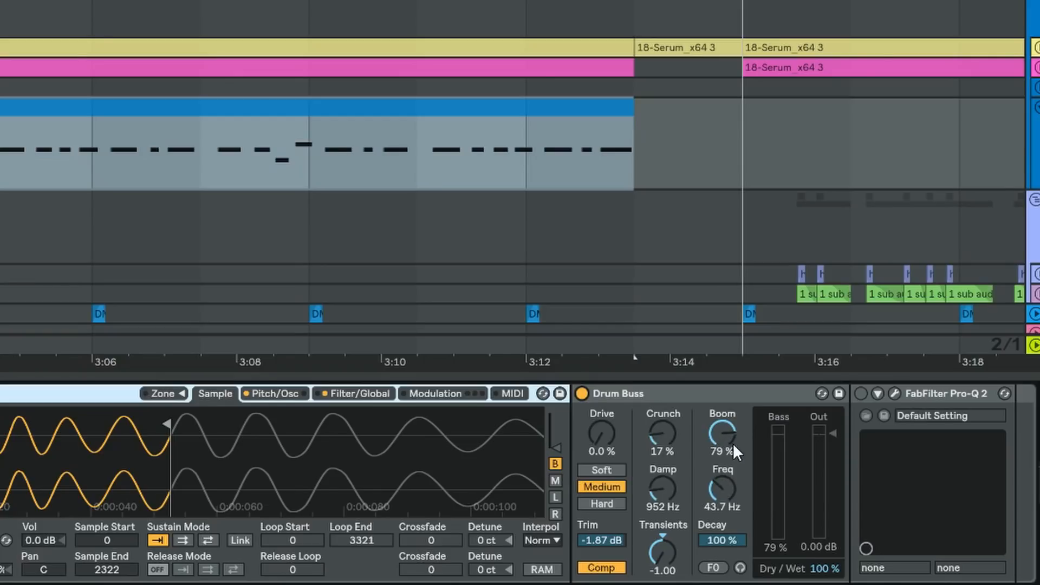
{"action": "mouse_move", "coordinate": [728, 479]}
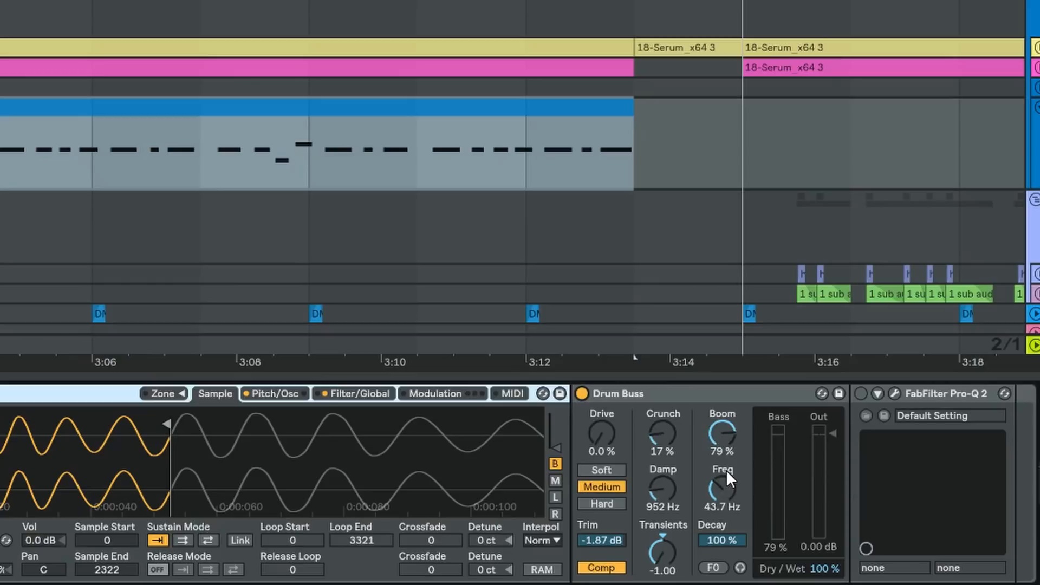
{"action": "mouse_move", "coordinate": [748, 443]}
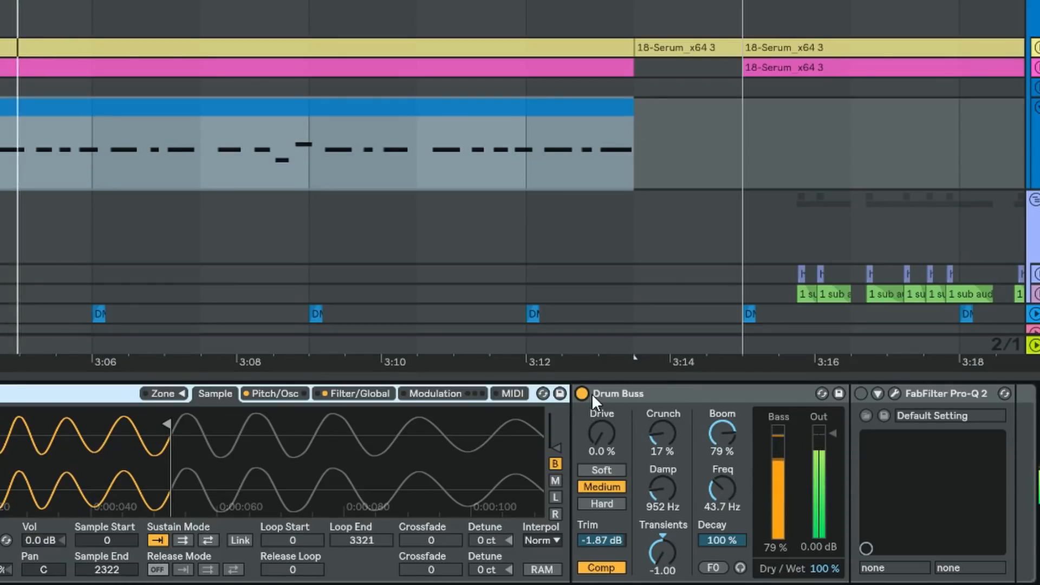
{"action": "left_click", "coordinate": [580, 393]}
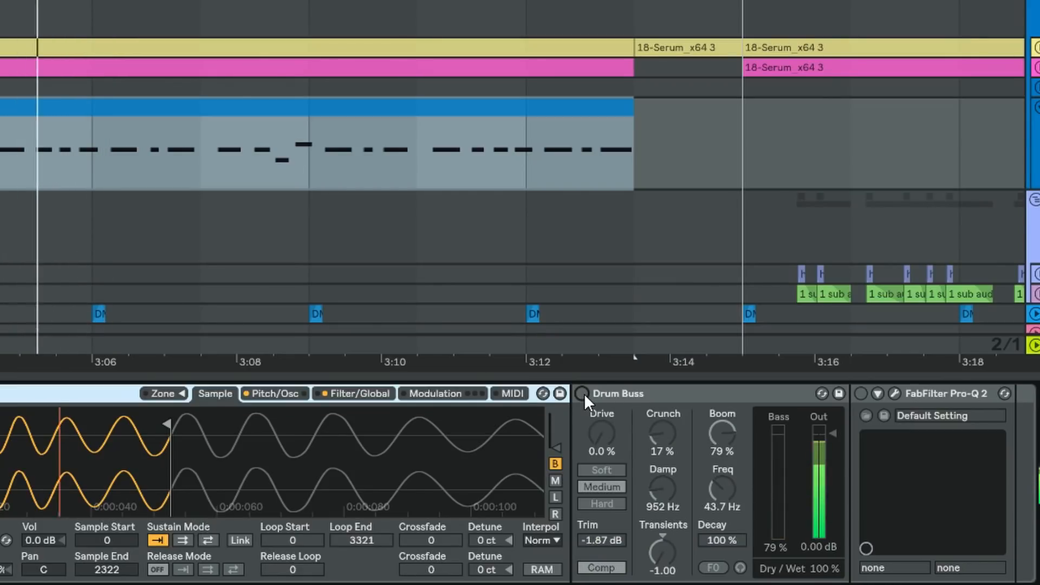
{"action": "left_click", "coordinate": [580, 394]}
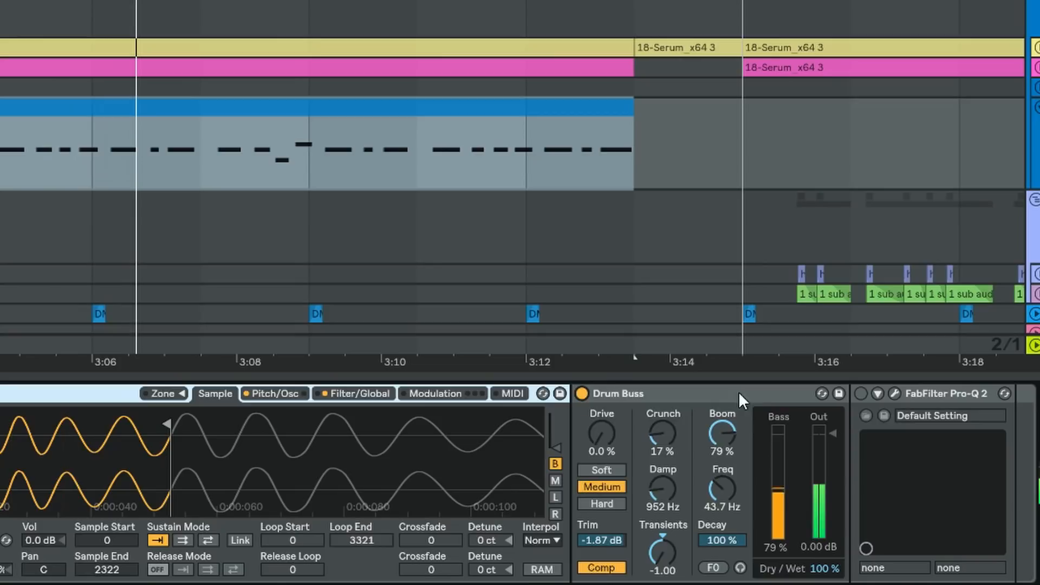
{"action": "mouse_move", "coordinate": [893, 400]}
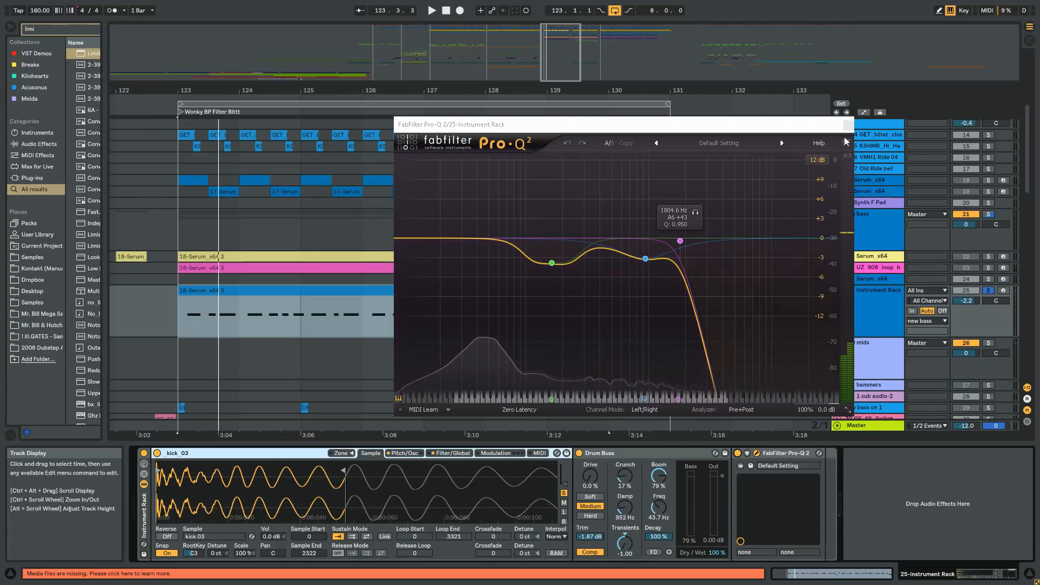
{"action": "left_click", "coordinate": [846, 141]}
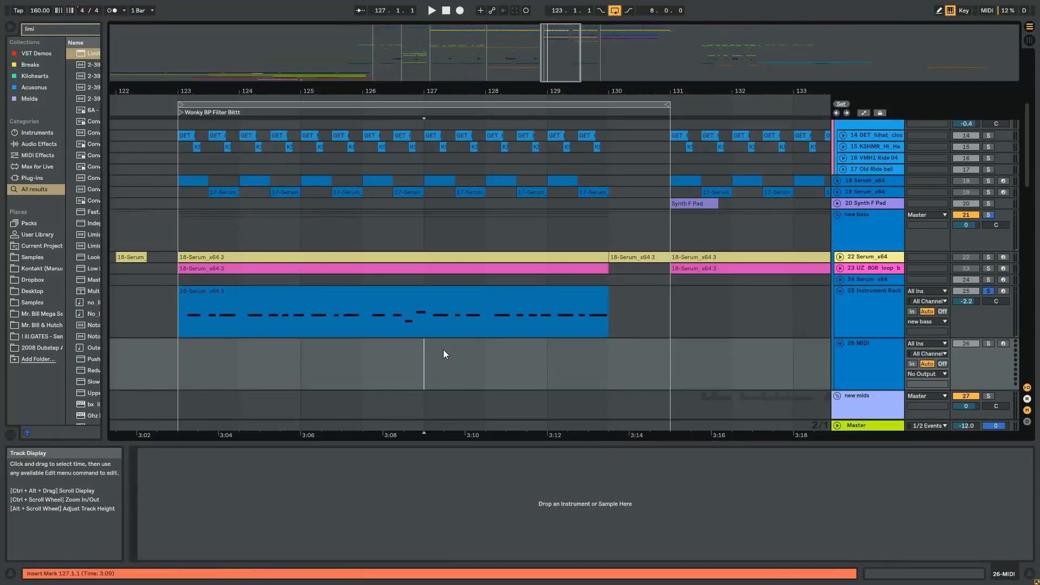
Find 0001 Kick FX R-1.aif via a 'kick' browser search and bring it to a new audio track at bar 123
{"action": "type", "text": "kick"}
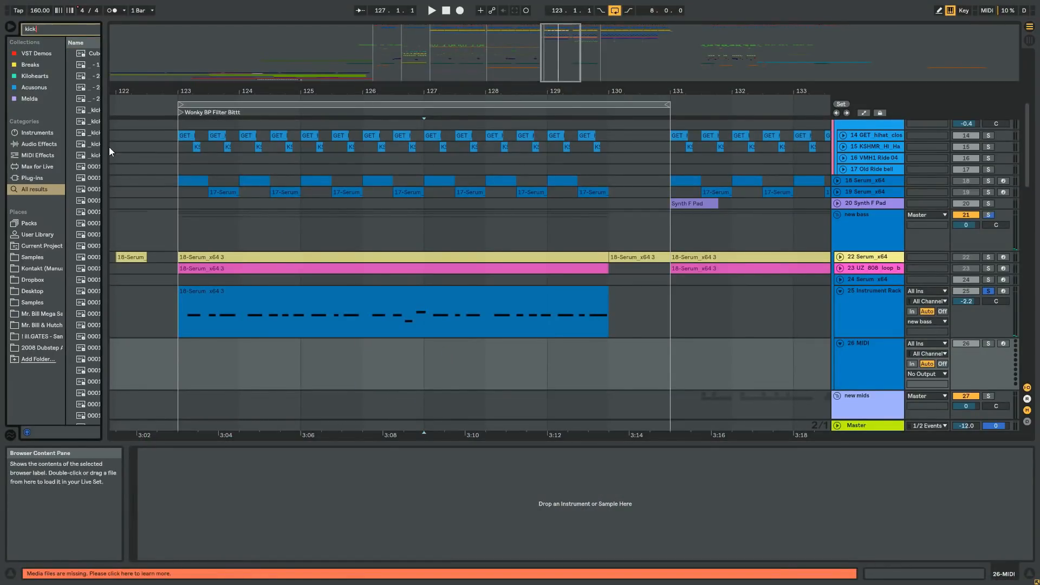
{"action": "left_click", "coordinate": [120, 258]}
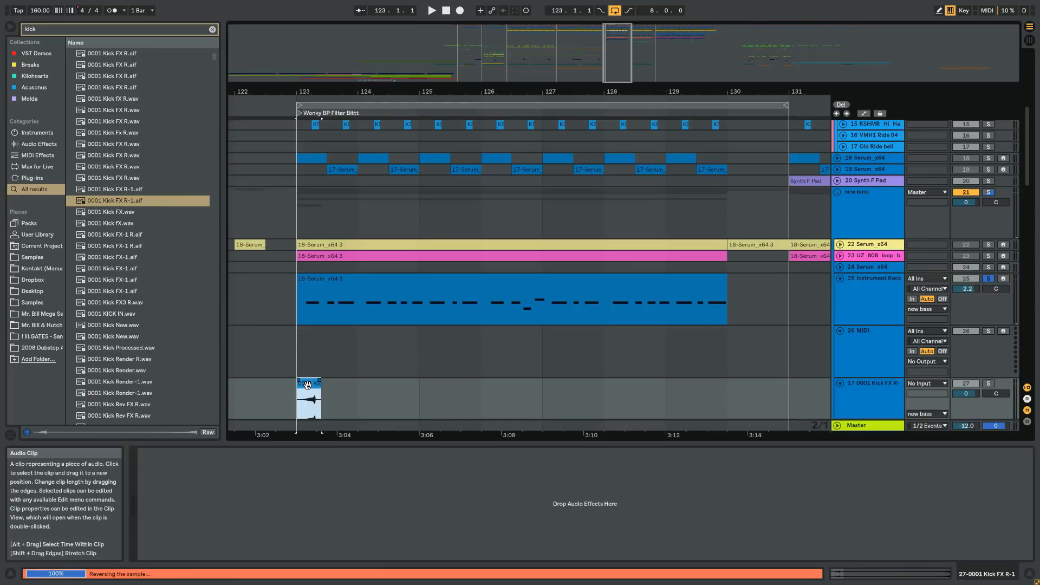
{"action": "double_click", "coordinate": [308, 399]}
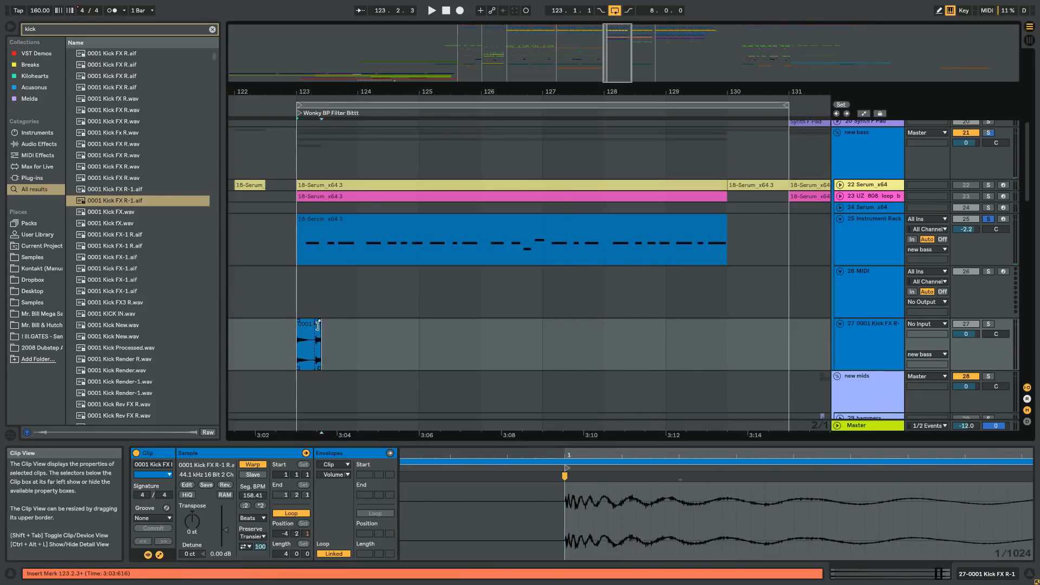
Load the kick into Simpler on track 26 with a copy of the 18-Serum_x64 3 bass clip
{"action": "left_click", "coordinate": [308, 342]}
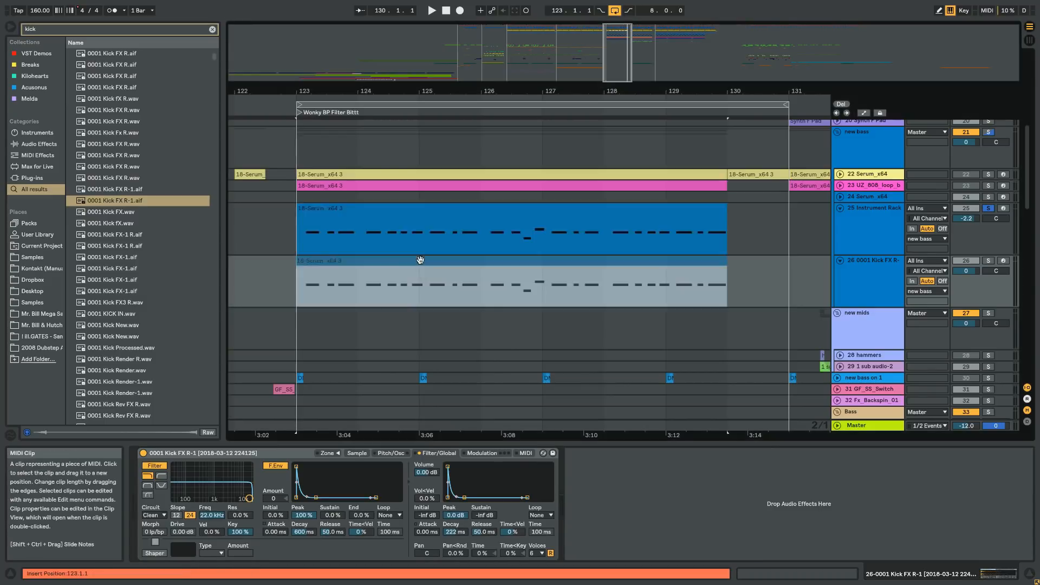
Show Simpler's Sample view of 0001 Kick FX R-1 with the sample end at 16426
{"action": "left_click", "coordinate": [872, 207]}
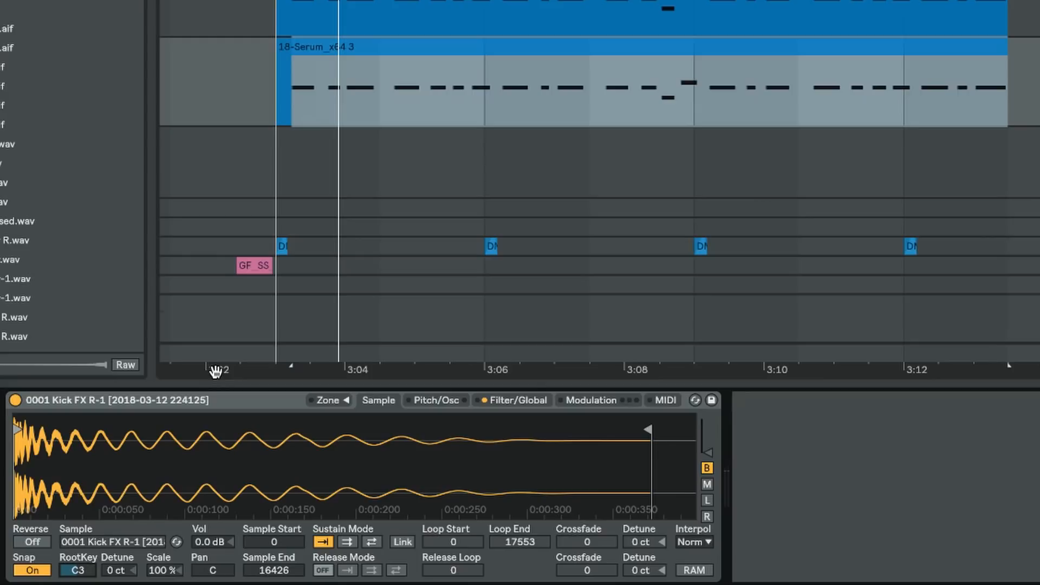
{"action": "mouse_move", "coordinate": [209, 398]}
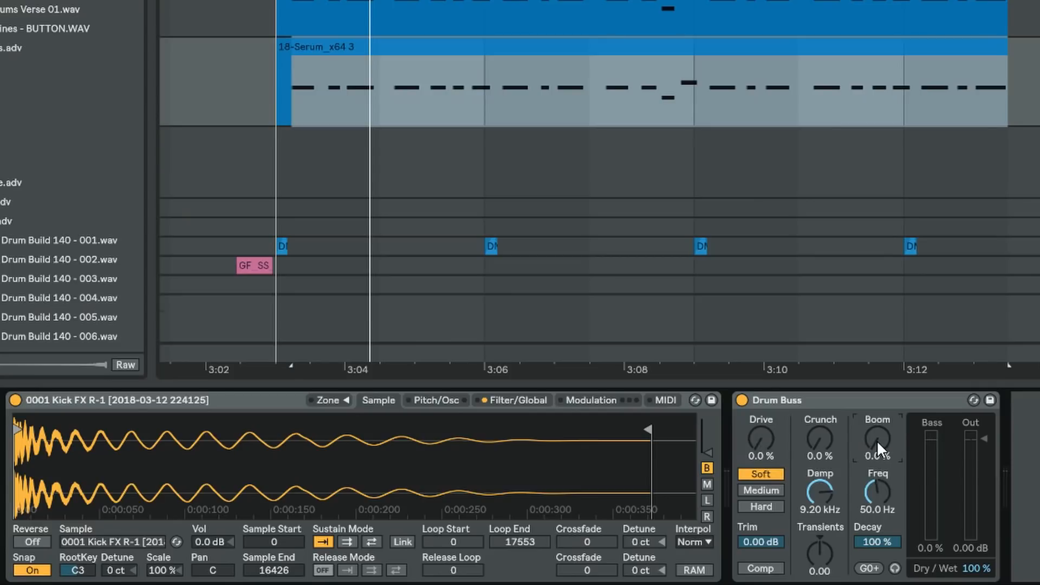
Set Drum Buss Boom to 100% at about 58 Hz and begin the Boom Freq automation lane
{"action": "left_click_drag", "start_coordinate": [877, 438], "coordinate": [877, 398]}
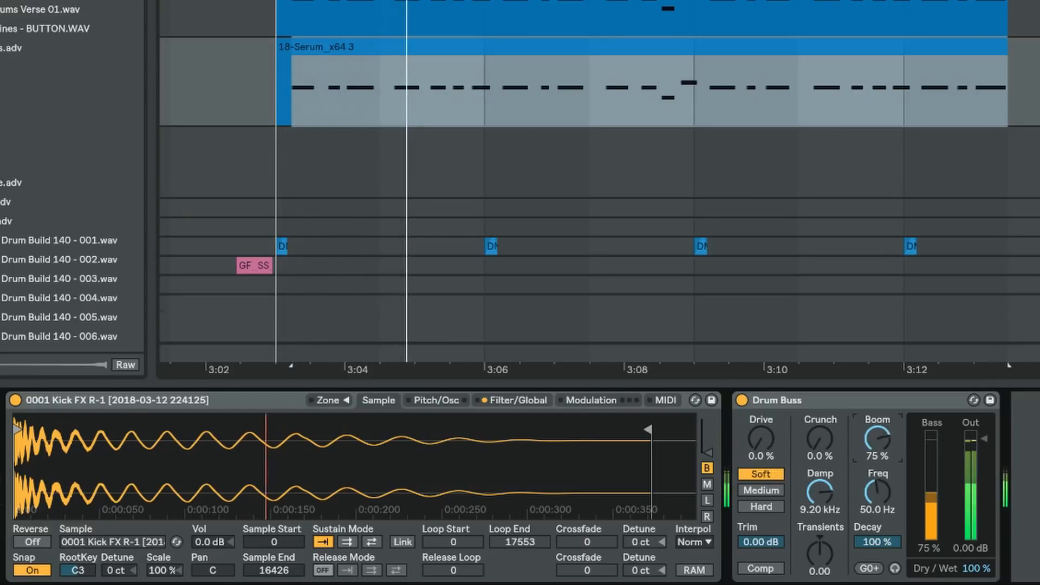
{"action": "left_click_drag", "start_coordinate": [878, 438], "coordinate": [877, 412]}
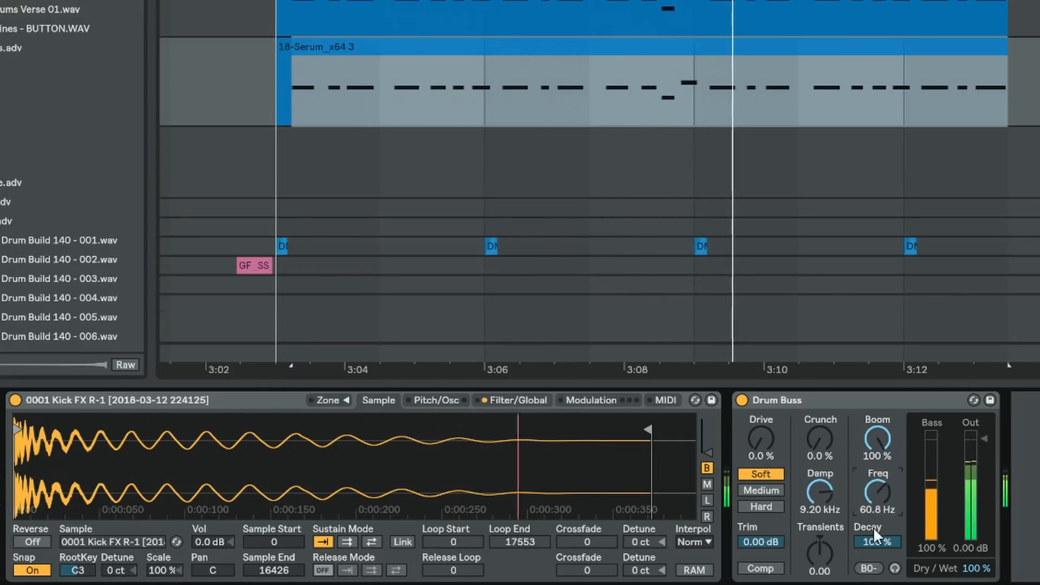
{"action": "left_click_drag", "start_coordinate": [878, 492], "coordinate": [879, 511]}
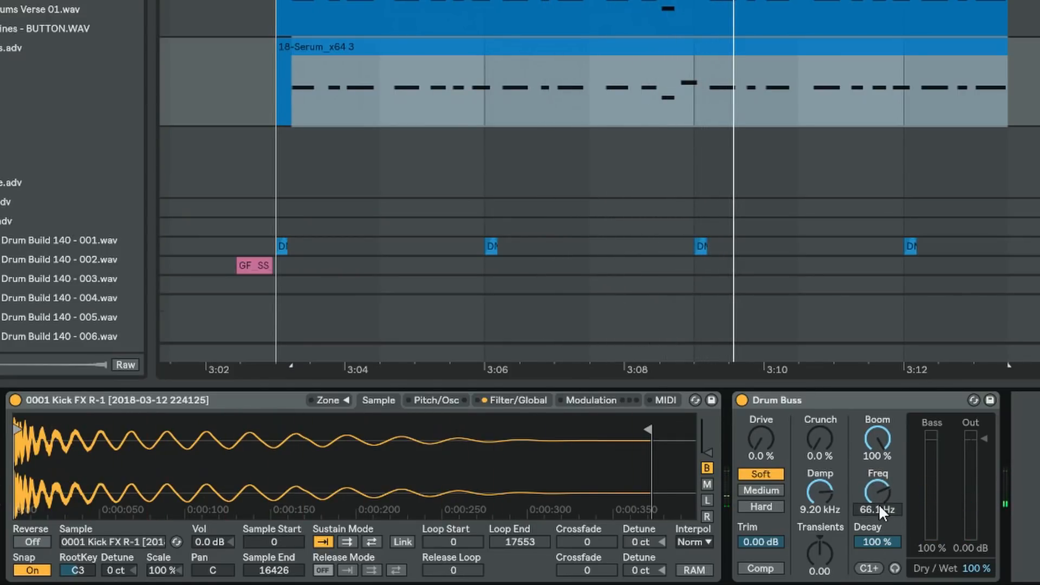
{"action": "left_click_drag", "start_coordinate": [877, 494], "coordinate": [877, 524]}
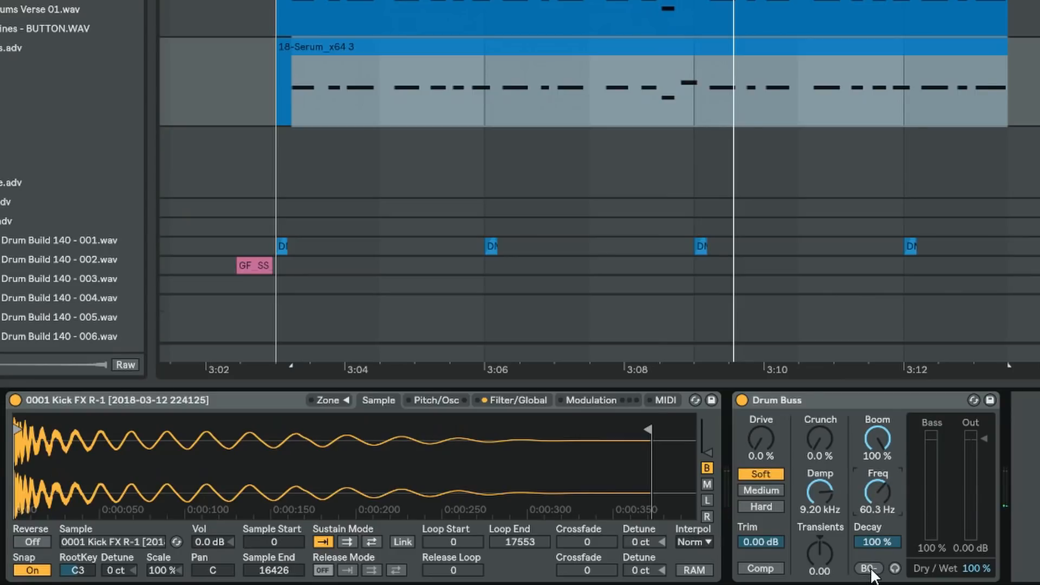
{"action": "left_click_drag", "start_coordinate": [877, 491], "coordinate": [877, 478]}
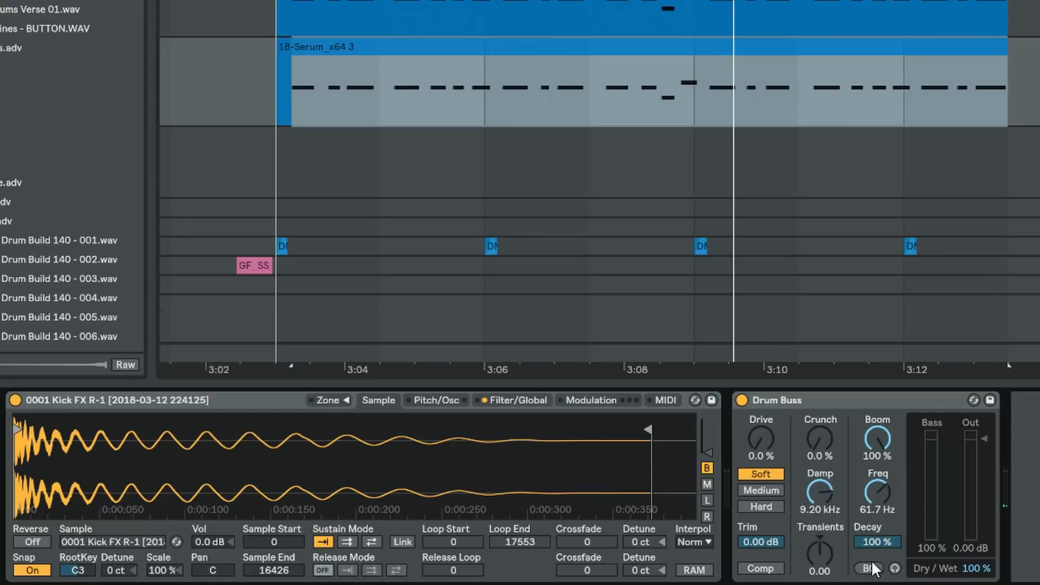
{"action": "mouse_move", "coordinate": [873, 518]}
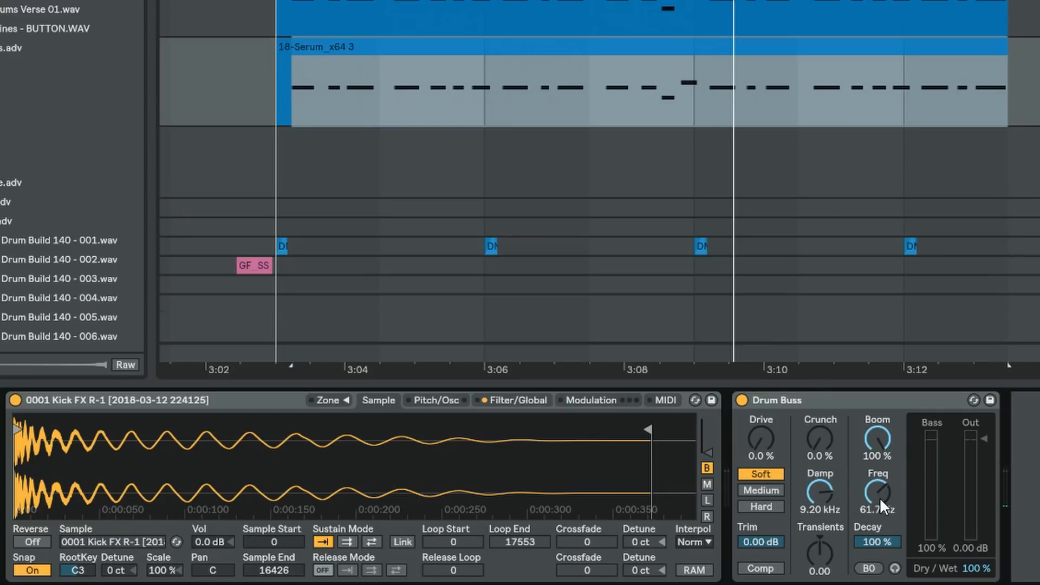
{"action": "left_click_drag", "start_coordinate": [877, 491], "coordinate": [878, 478]}
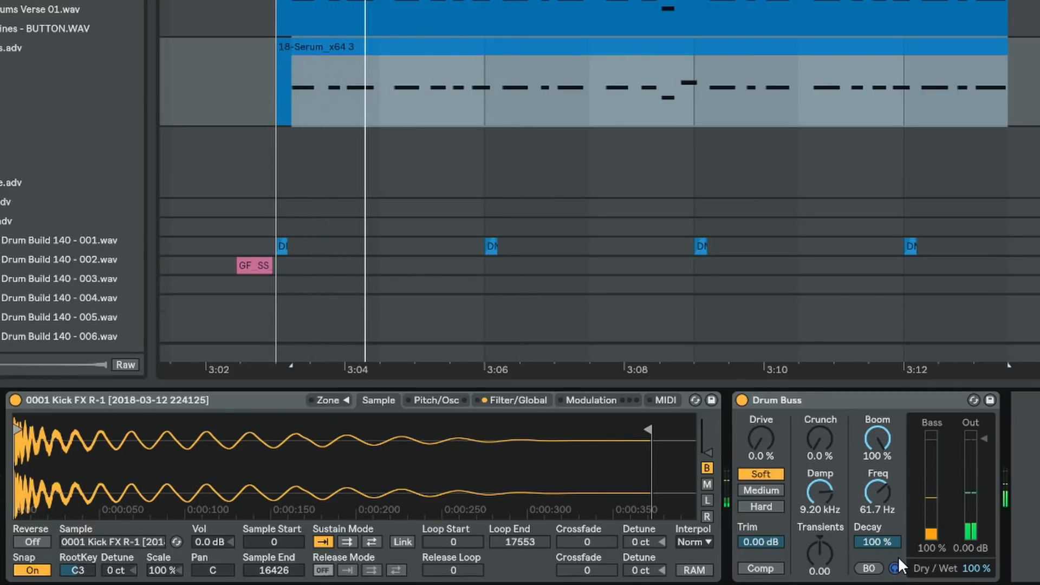
{"action": "mouse_move", "coordinate": [882, 507]}
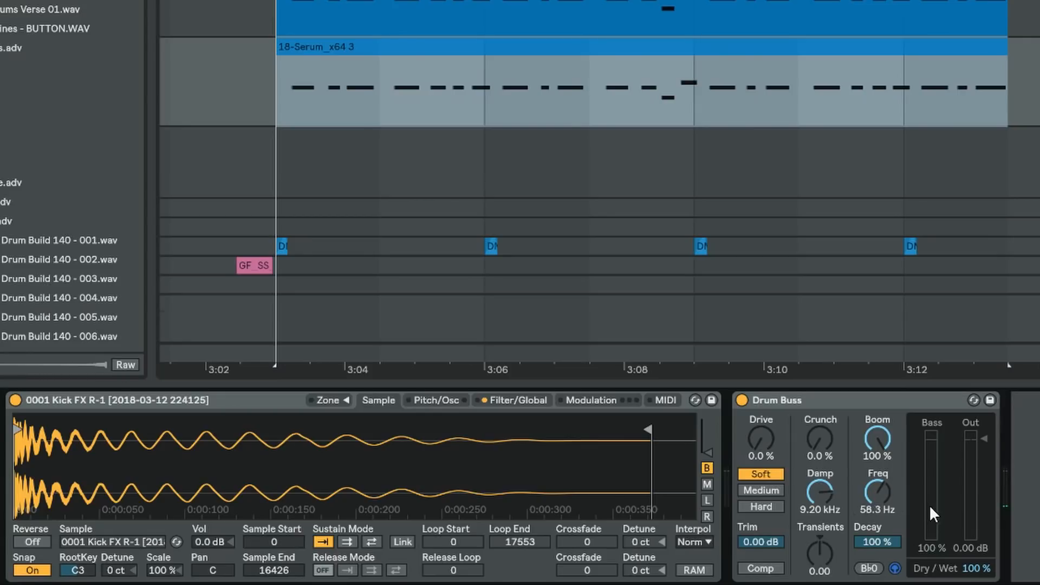
{"action": "mouse_move", "coordinate": [889, 497]}
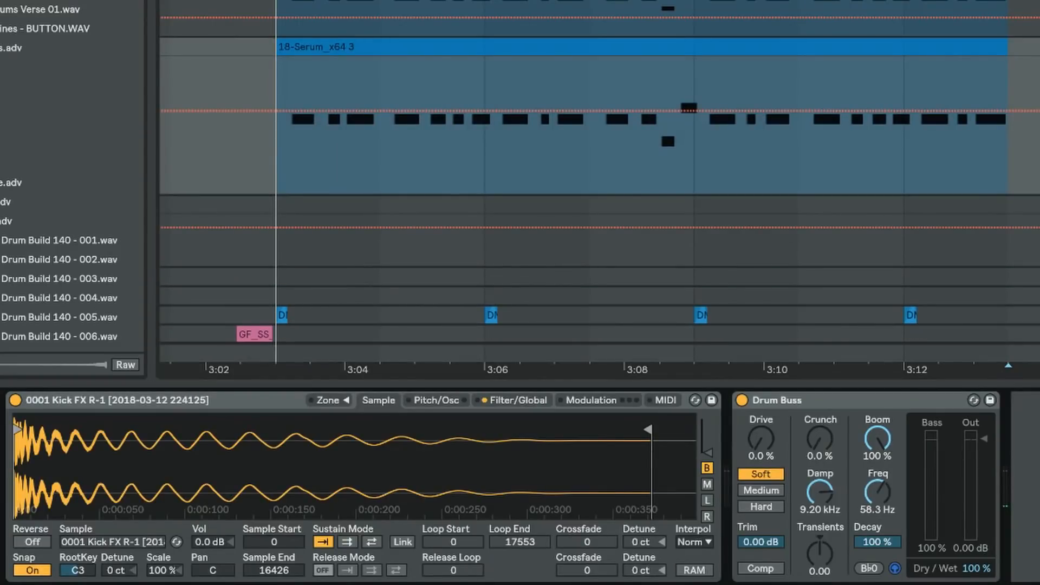
{"action": "left_click_drag", "start_coordinate": [877, 491], "coordinate": [877, 501]}
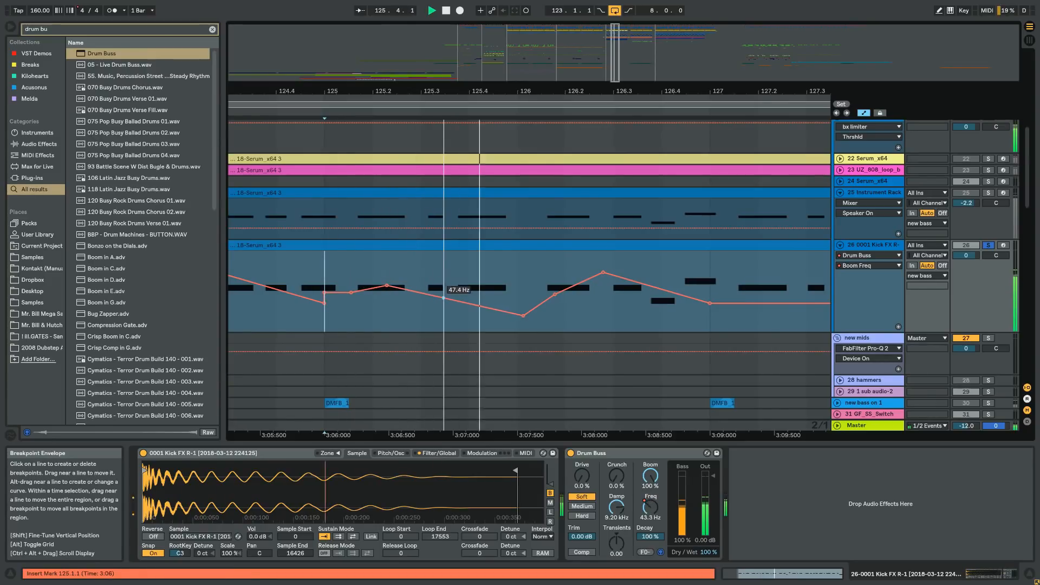
Shape the Boom Freq envelope through several breakpoints peaking near 67.5 Hz
{"action": "left_click_drag", "start_coordinate": [602, 272], "coordinate": [603, 274]}
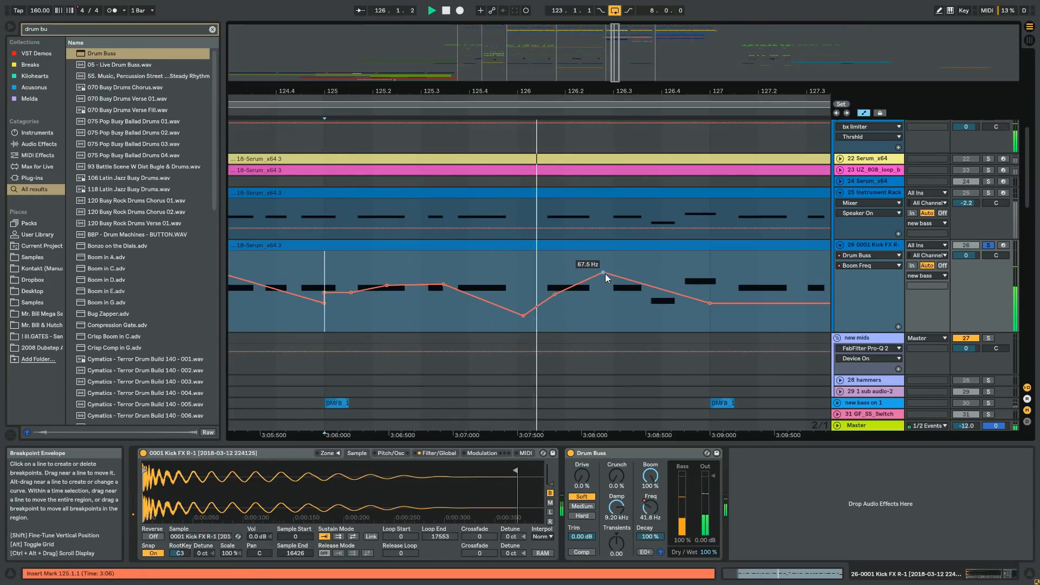
{"action": "left_click_drag", "start_coordinate": [603, 275], "coordinate": [710, 304]}
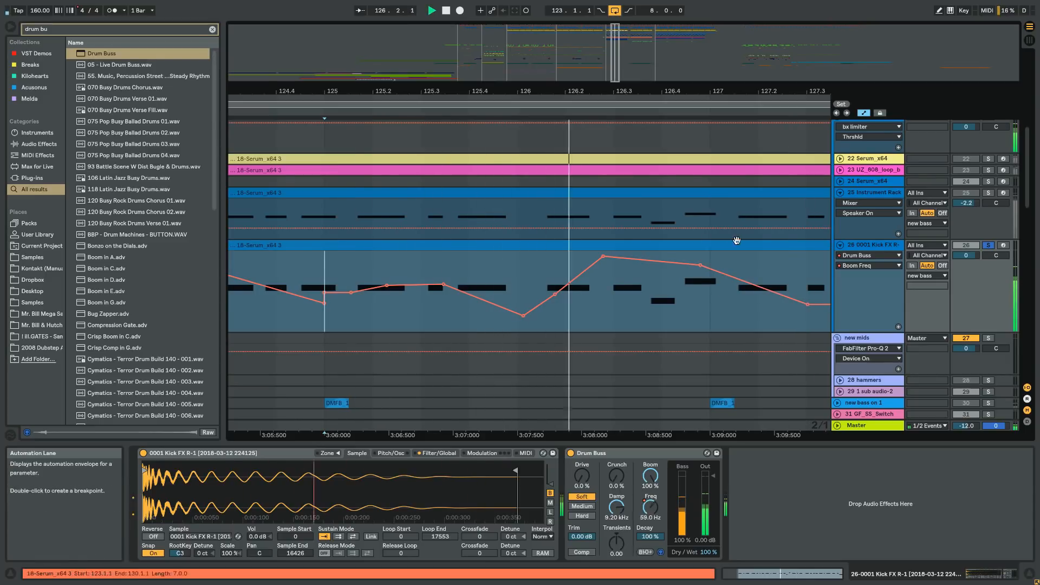
{"action": "right_click", "coordinate": [737, 239]}
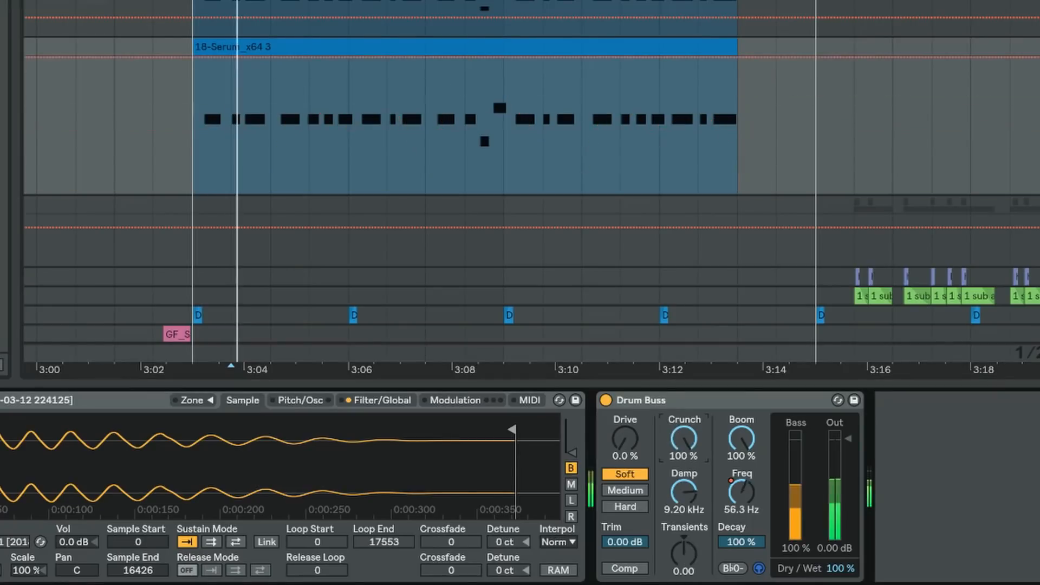
Run Drum Buss Drive at 100% with the Hard distortion character
{"action": "left_click", "coordinate": [625, 490]}
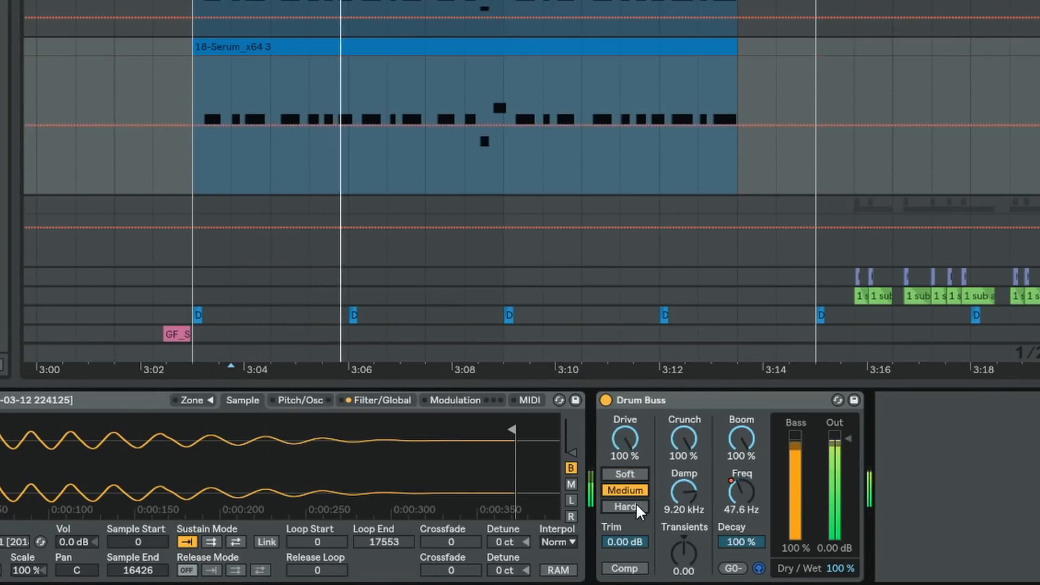
{"action": "left_click", "coordinate": [624, 506]}
{"action": "type", "text": "pro q"}
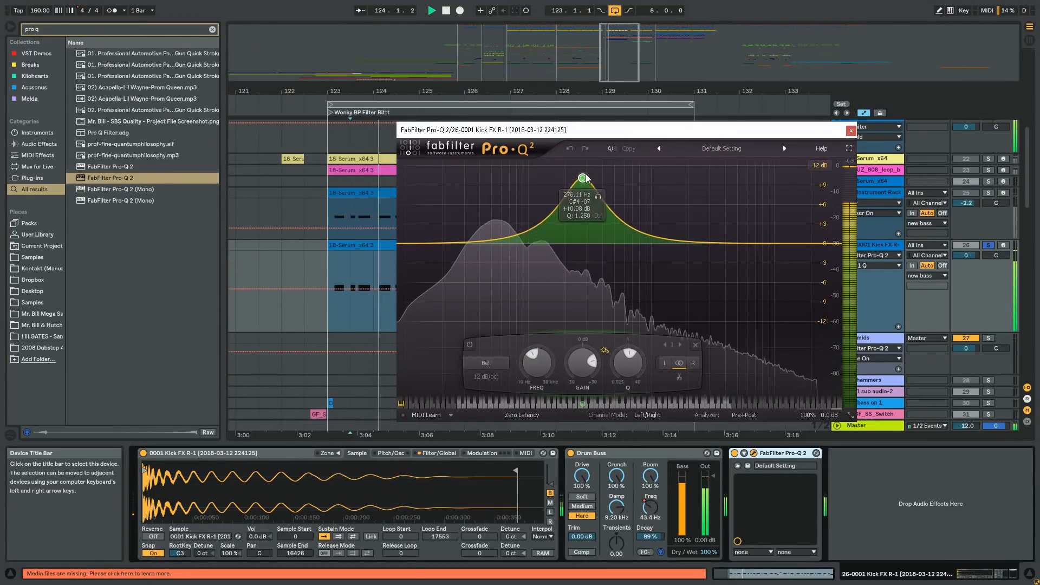
Give the kick's Pro-Q 2 a steep-slope high cut and a gentle bell dip near 497 Hz
{"action": "left_click_drag", "start_coordinate": [582, 177], "coordinate": [597, 272]}
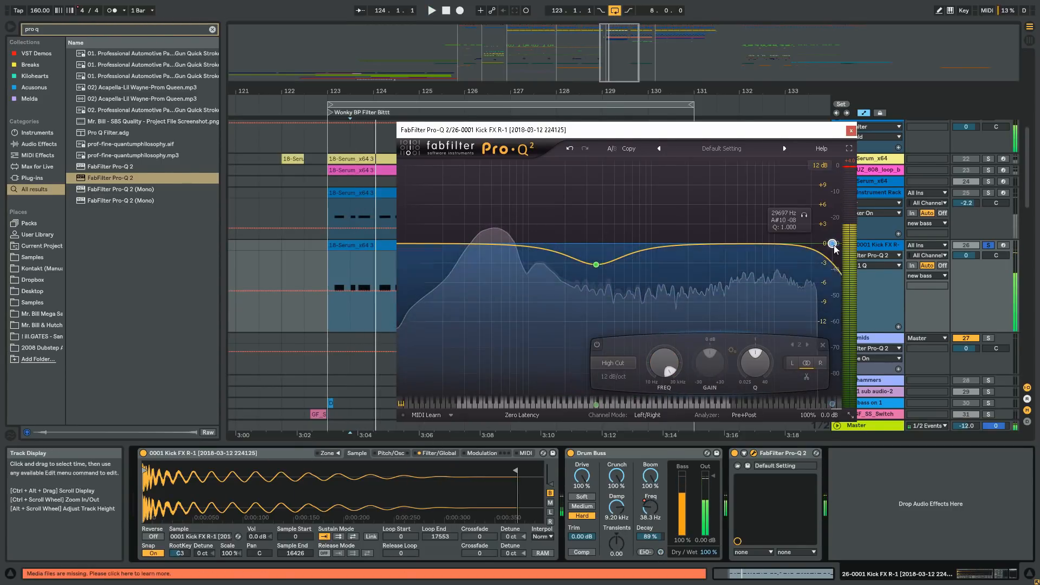
{"action": "left_click", "coordinate": [605, 378]}
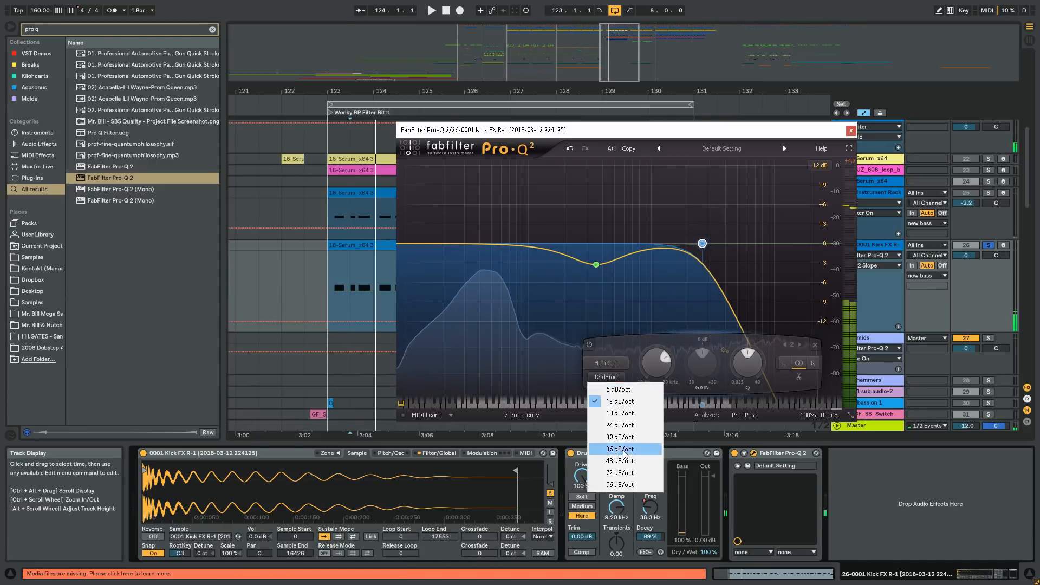
{"action": "left_click", "coordinate": [620, 449]}
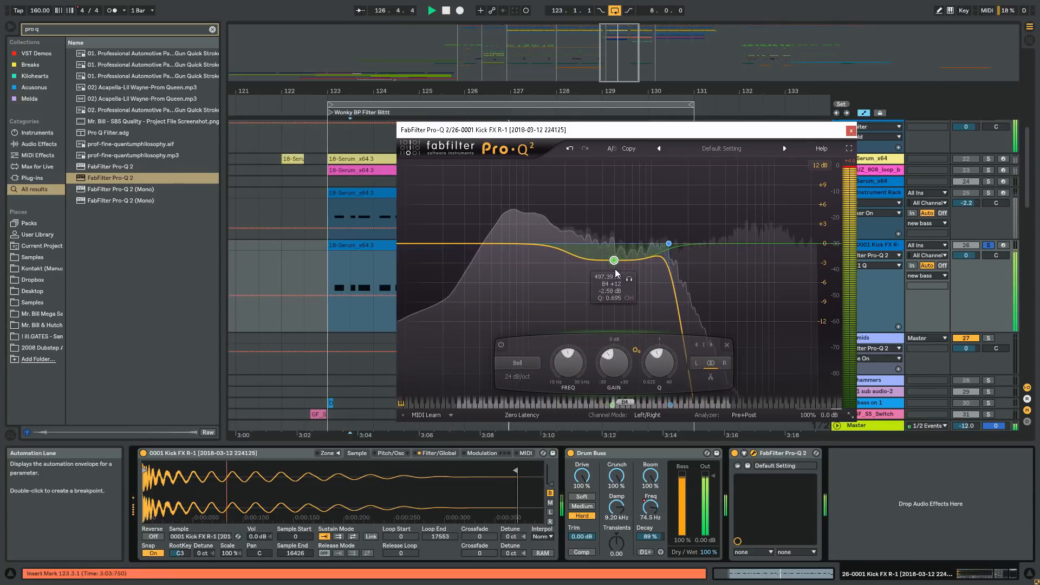
{"action": "left_click", "coordinate": [851, 130]}
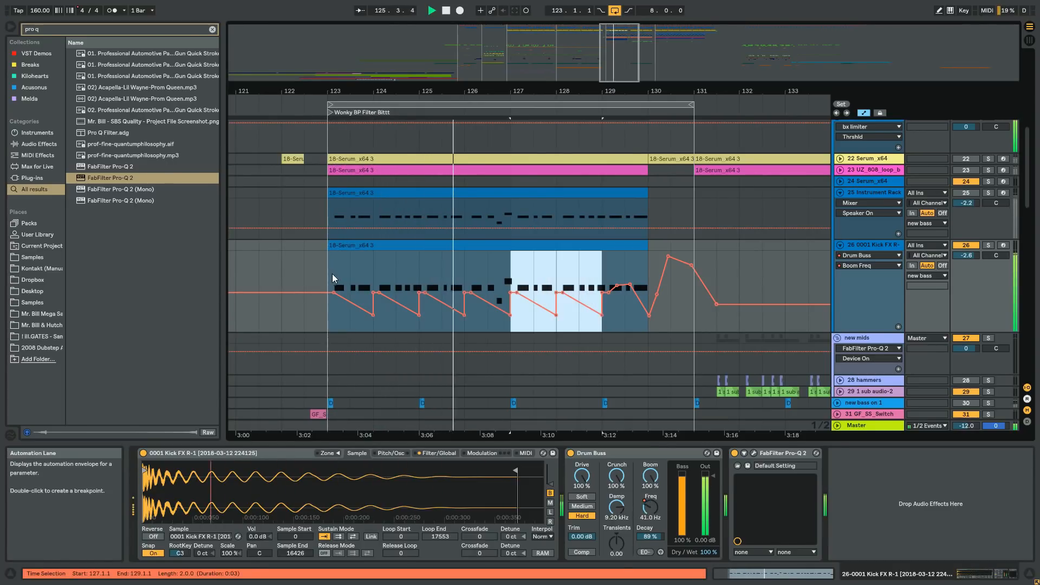
Select bars 127–129 of the repeating Boom Freq ramp automation
{"action": "left_click_drag", "start_coordinate": [504, 295], "coordinate": [500, 255]}
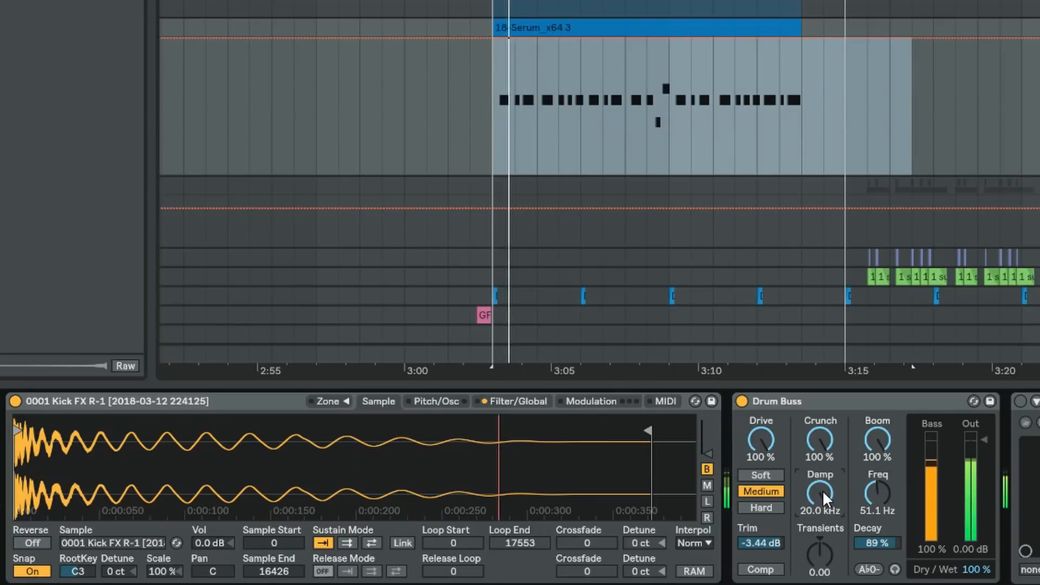
Pull Drum Buss Damp down to 500 Hz with Trim at -3.44 dB and show Simpler's Filter/Global page
{"action": "left_click_drag", "start_coordinate": [820, 494], "coordinate": [820, 548]}
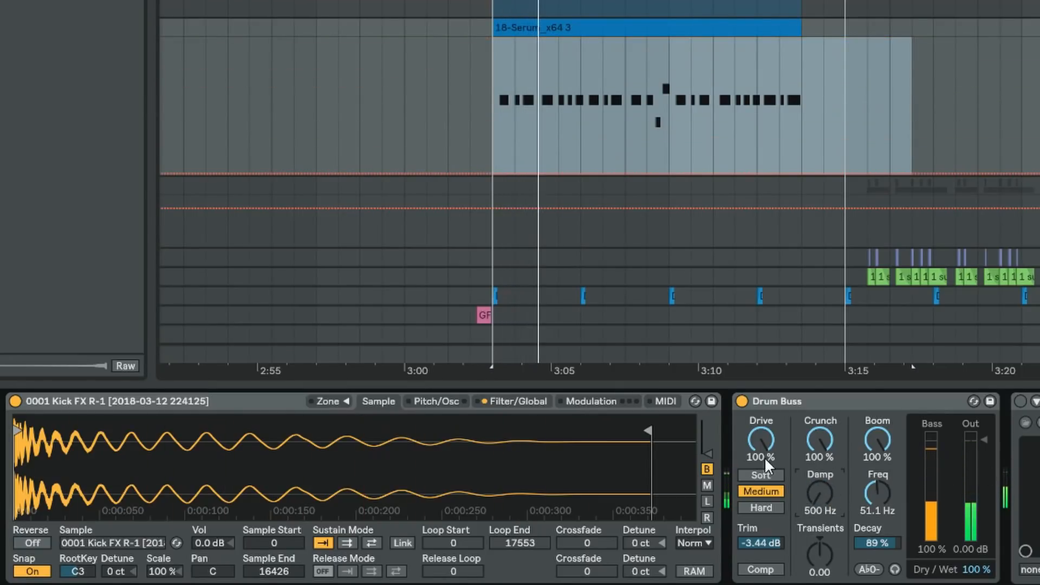
{"action": "left_click", "coordinate": [517, 401]}
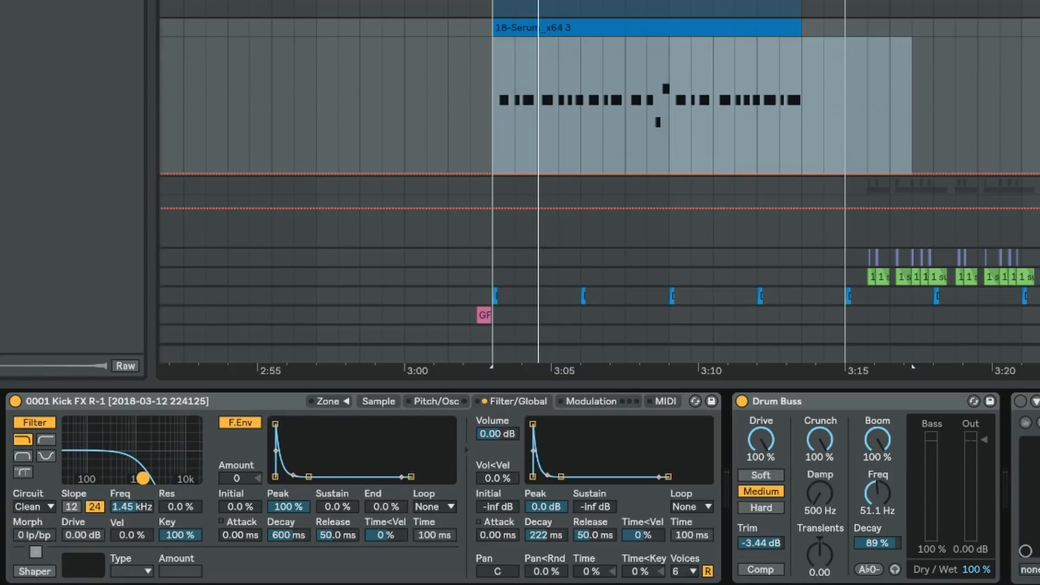
Sweep the filter dot through resonant lows and settle the cutoff at 1.06 kHz with 6.8% resonance
{"action": "left_click_drag", "start_coordinate": [136, 478], "coordinate": [148, 478]}
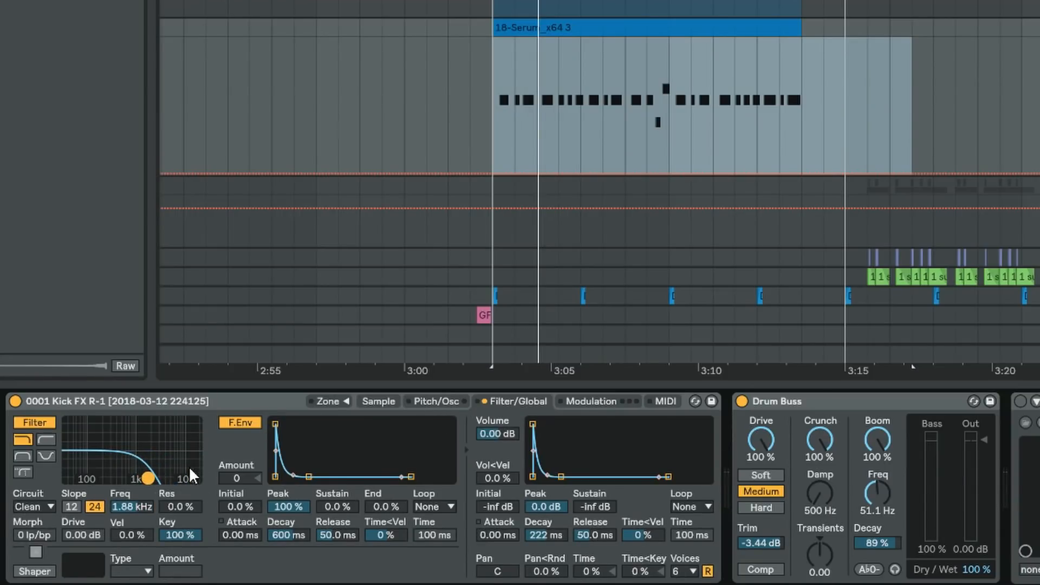
{"action": "left_click_drag", "start_coordinate": [147, 476], "coordinate": [126, 454]}
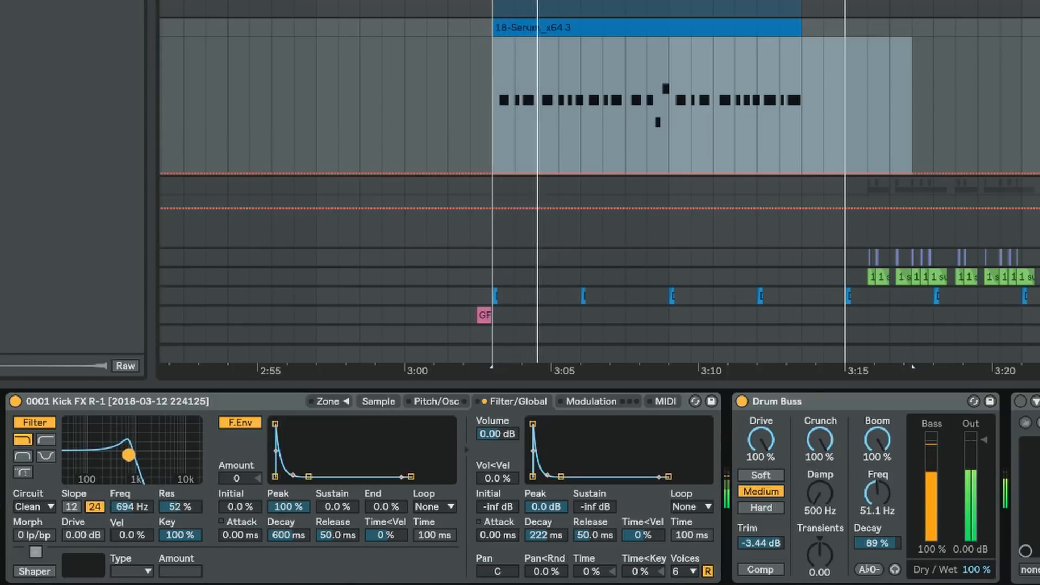
{"action": "left_click_drag", "start_coordinate": [125, 453], "coordinate": [83, 434]}
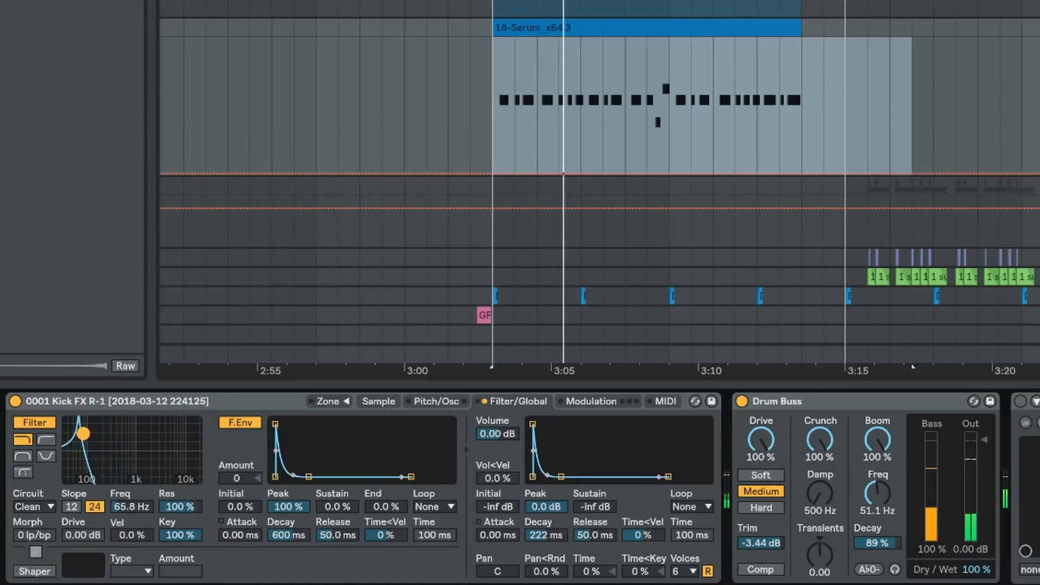
{"action": "left_click_drag", "start_coordinate": [82, 436], "coordinate": [115, 438]}
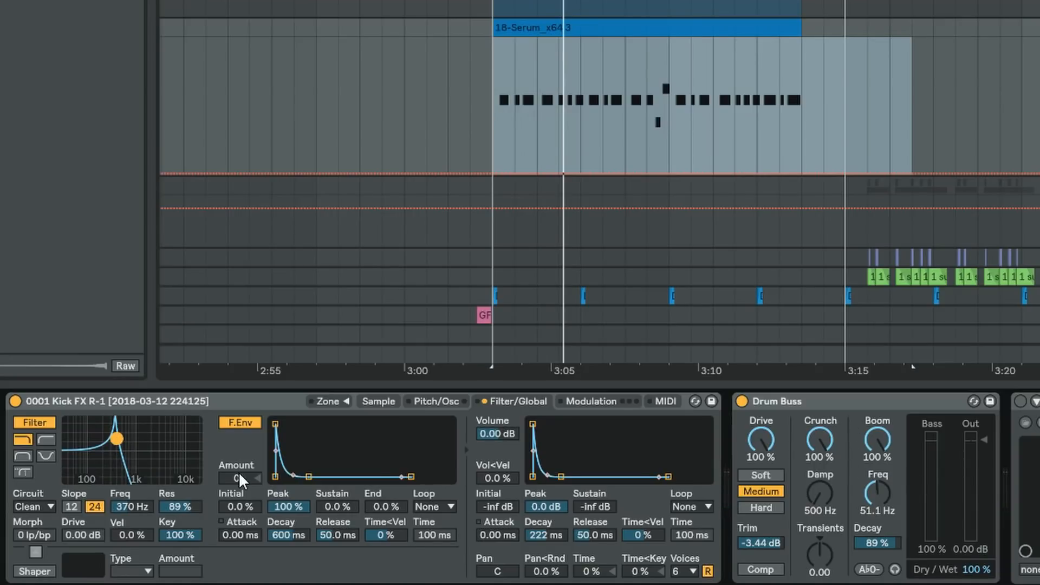
{"action": "left_click_drag", "start_coordinate": [118, 439], "coordinate": [99, 439]}
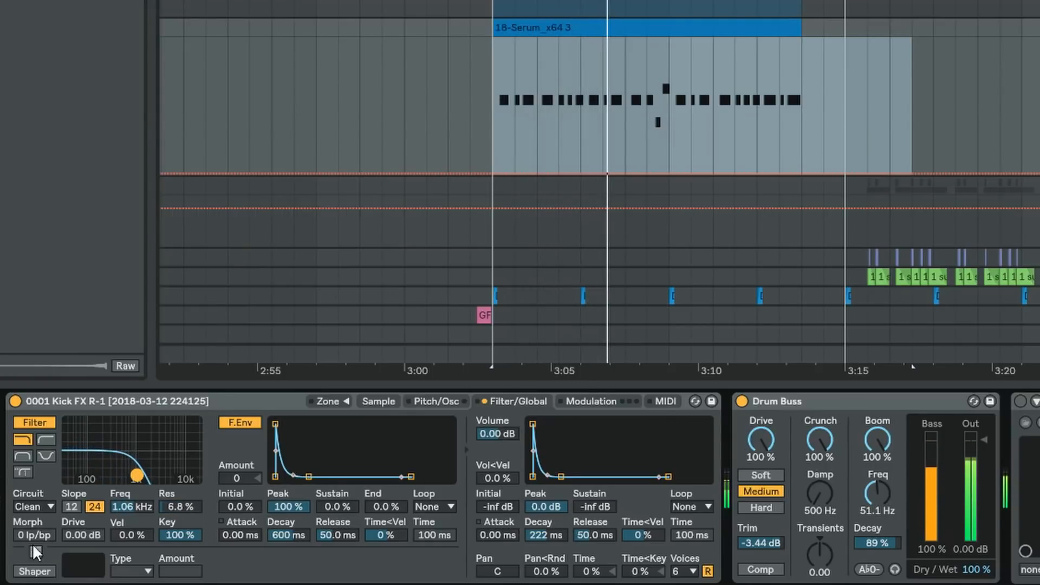
Turn on the Hard shaper at amount 49.0 and raise Drum Buss Boom Freq to 77.6 Hz
{"action": "left_click", "coordinate": [34, 571]}
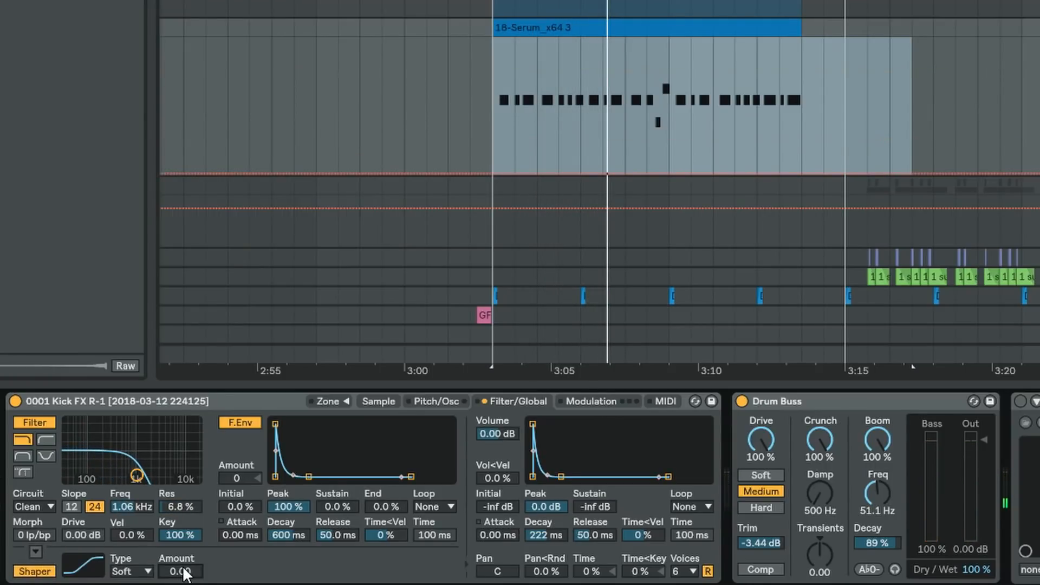
{"action": "left_click", "coordinate": [131, 571]}
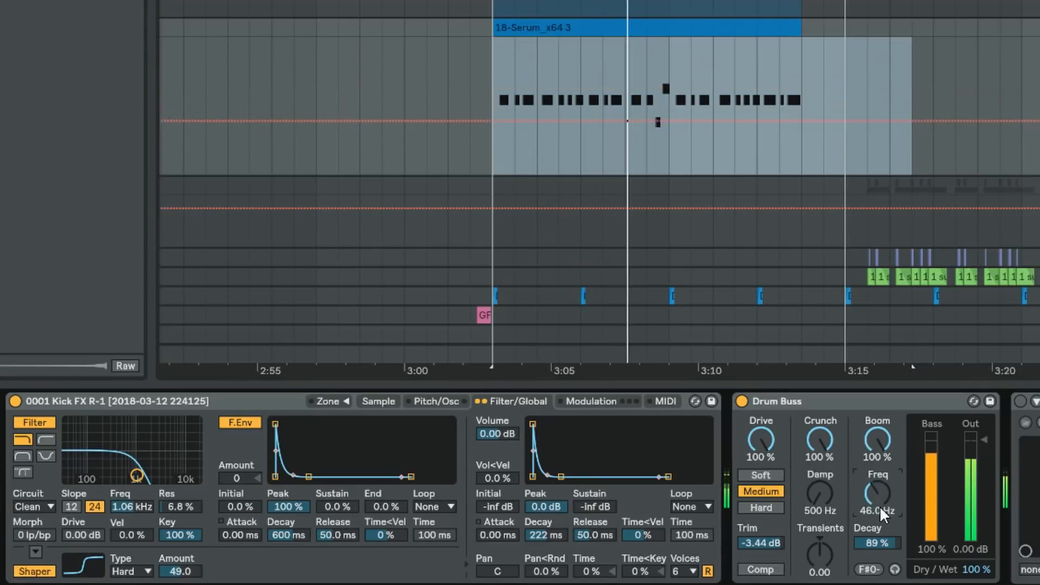
{"action": "left_click_drag", "start_coordinate": [878, 491], "coordinate": [877, 465]}
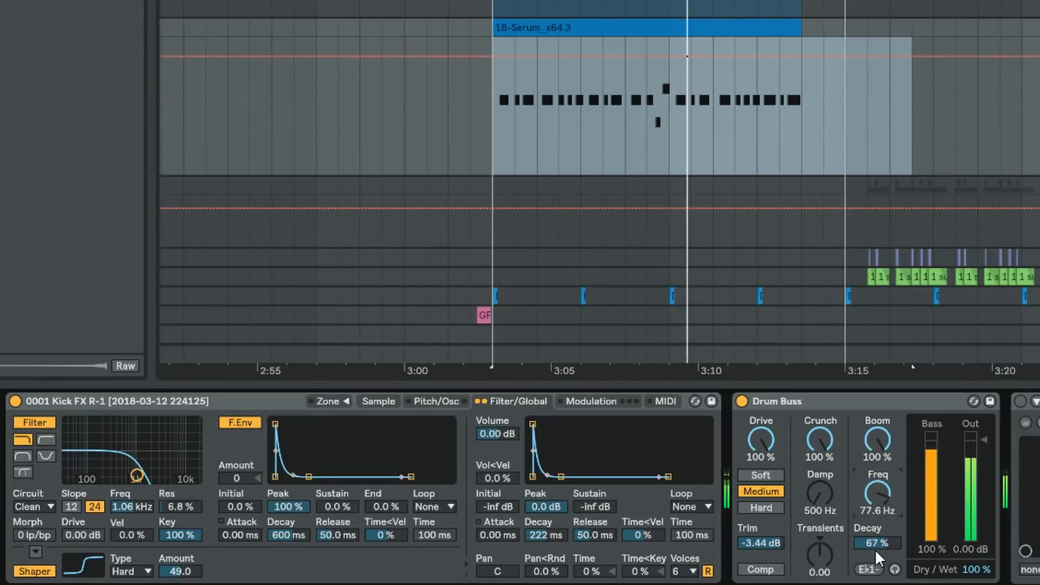